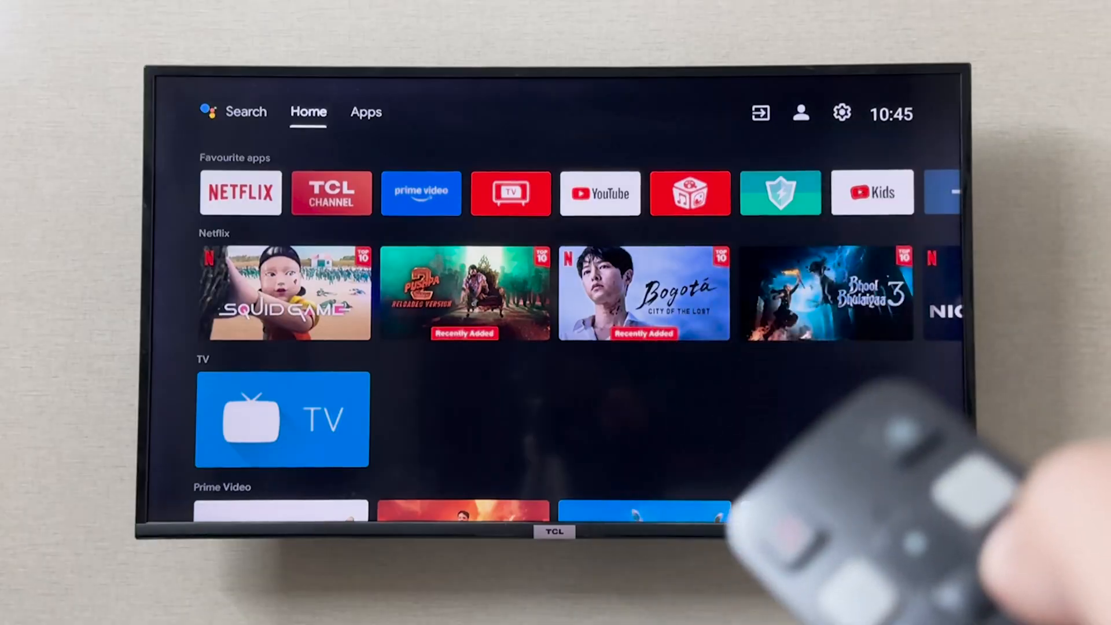
Step: Open the Settings side panel from the gear icon at the top right
left_click(367, 111)
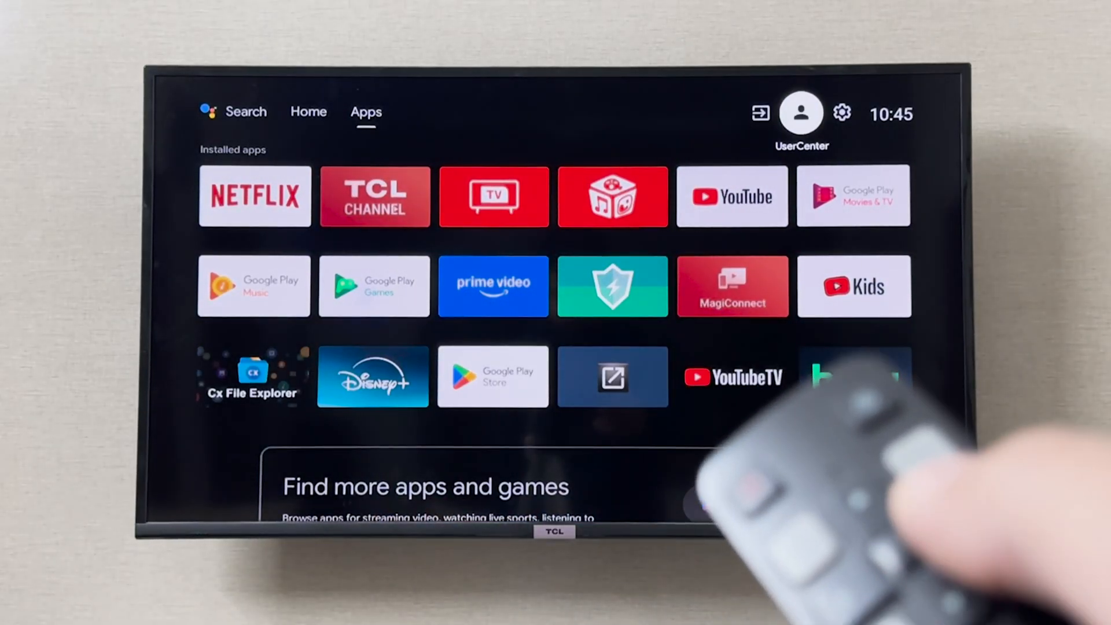
left_click(842, 113)
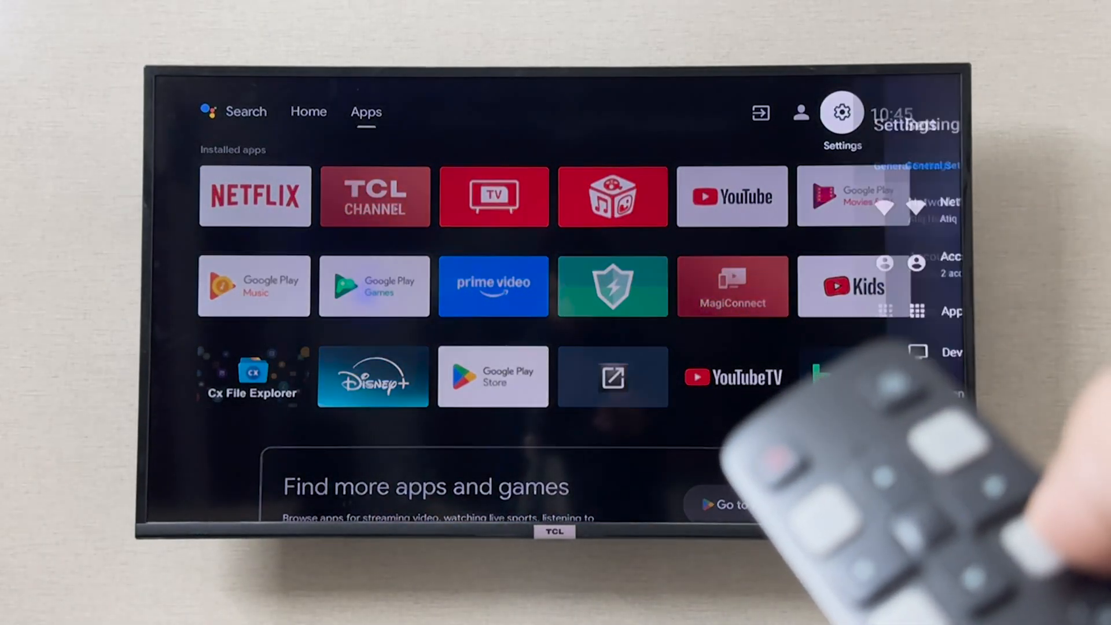
left_click(841, 111)
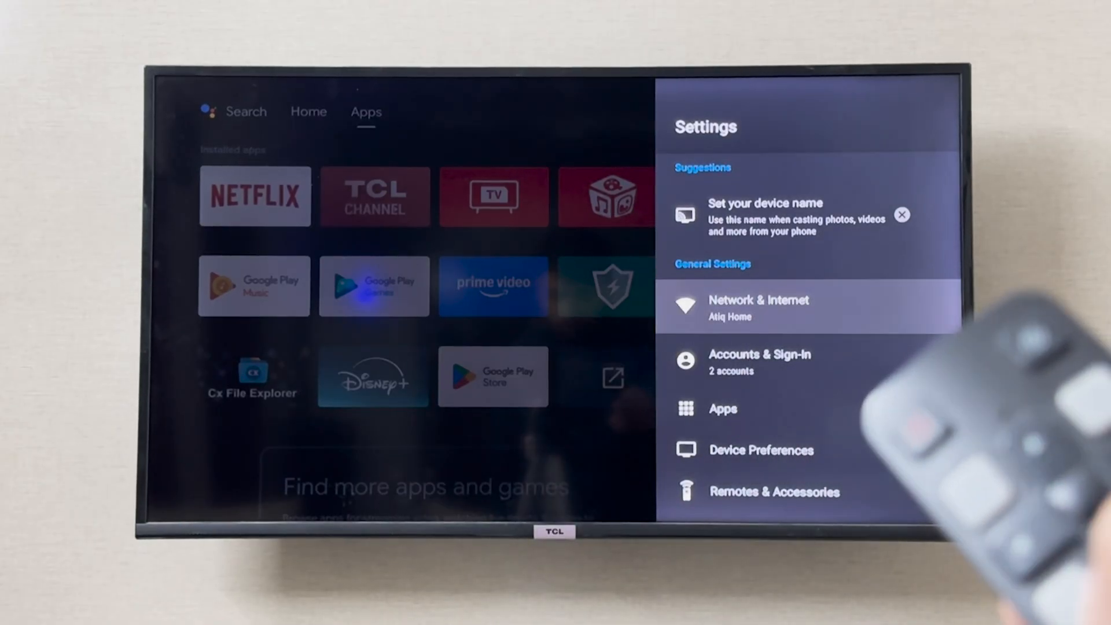
Step: Under Network & Internet, open Ethernet IP settings to show the DHCP/Static choice
left_click(758, 308)
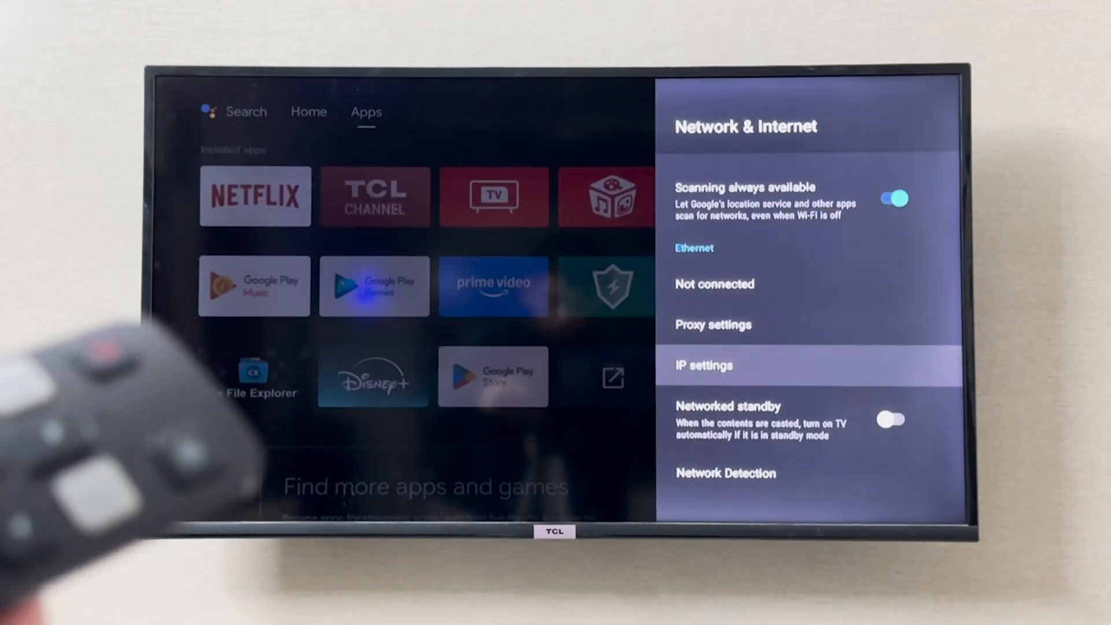
key("up")
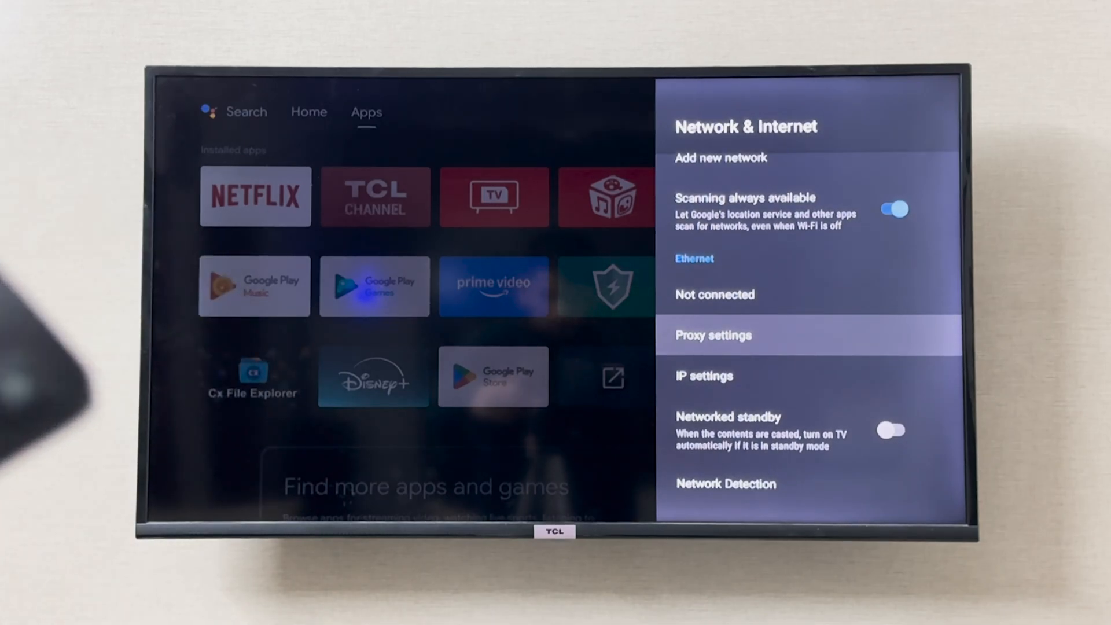
left_click(713, 335)
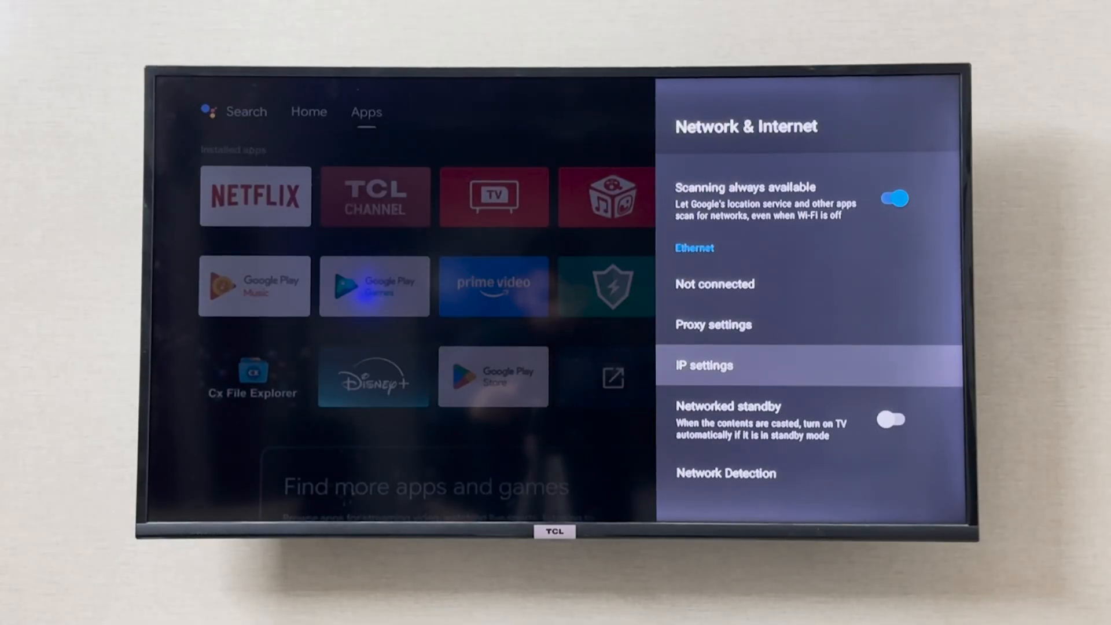
left_click(704, 365)
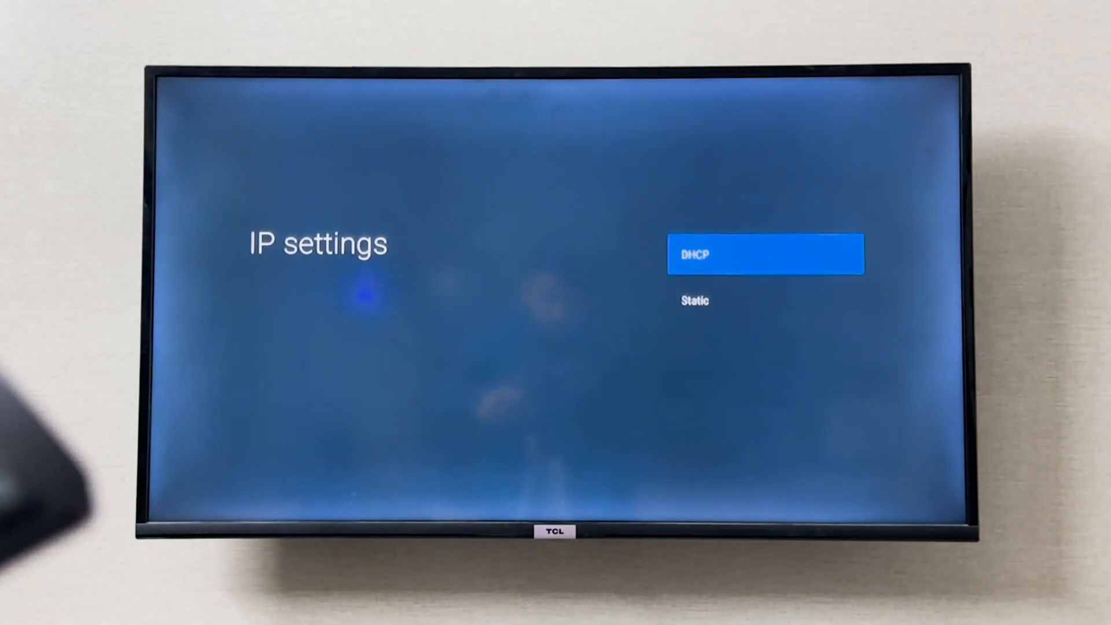